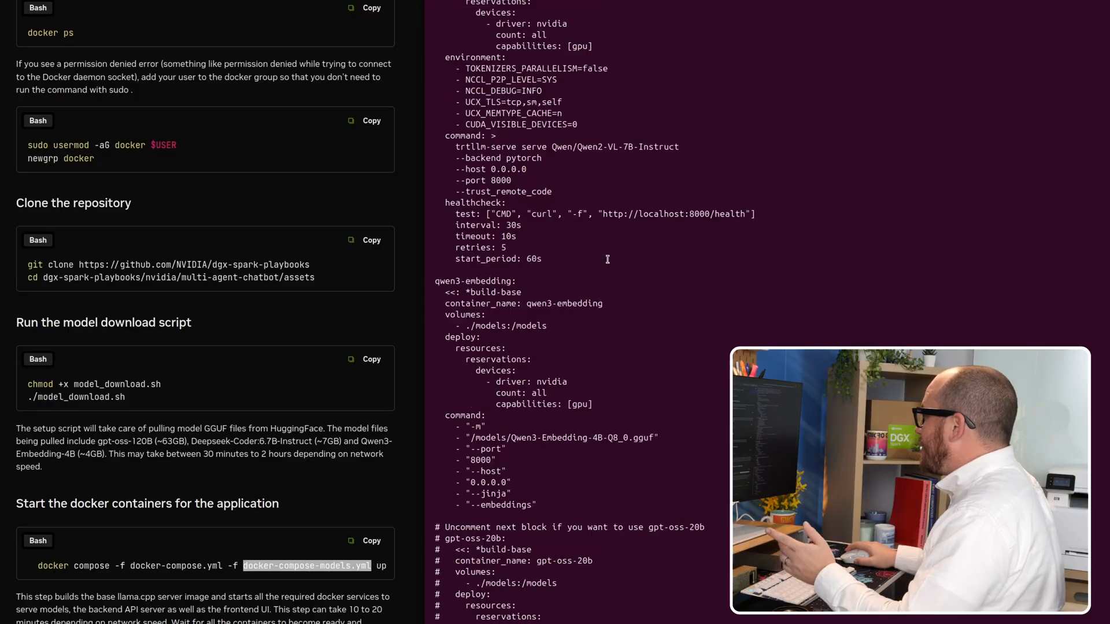
# Follow the compose build output until the model, backend, frontend and database containers report Started
pyautogui.scroll(-3)
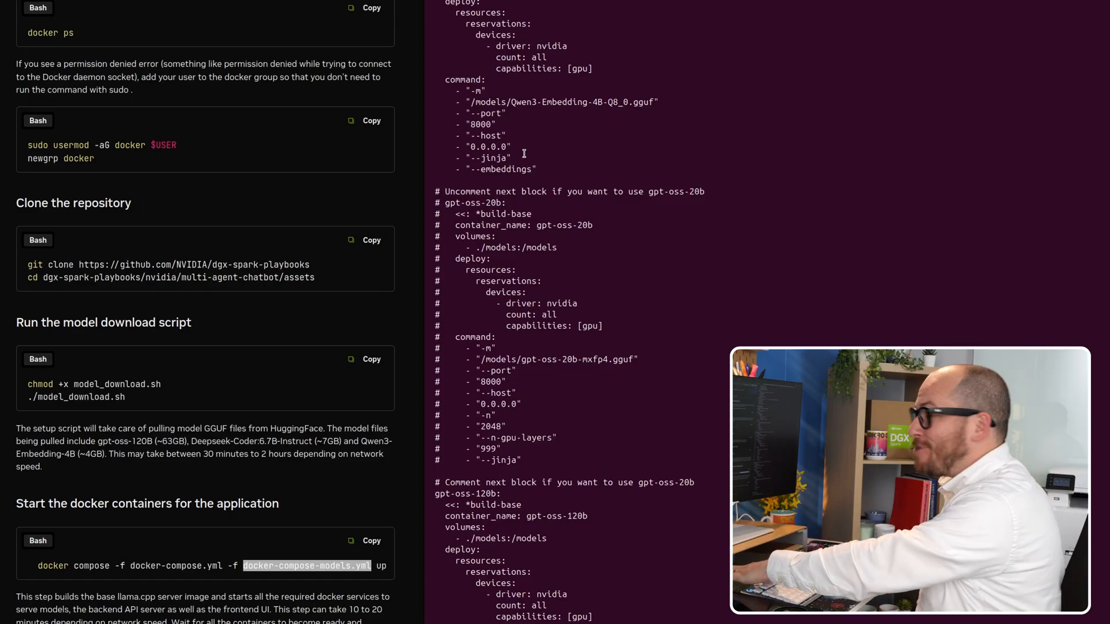
pyautogui.scroll(-3)
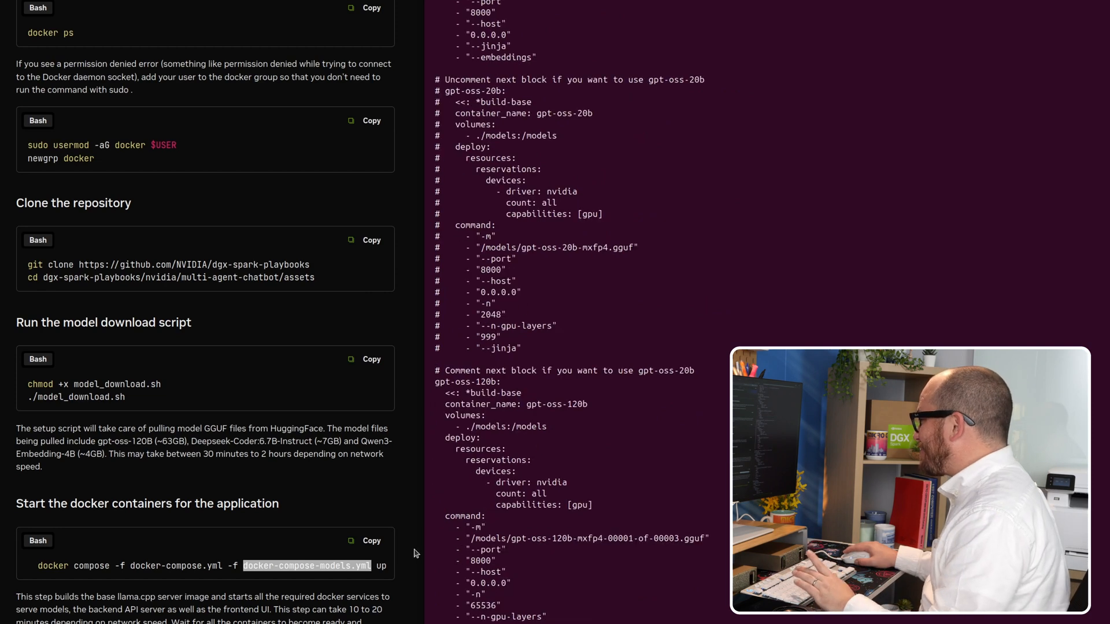
pyautogui.scroll(-3)
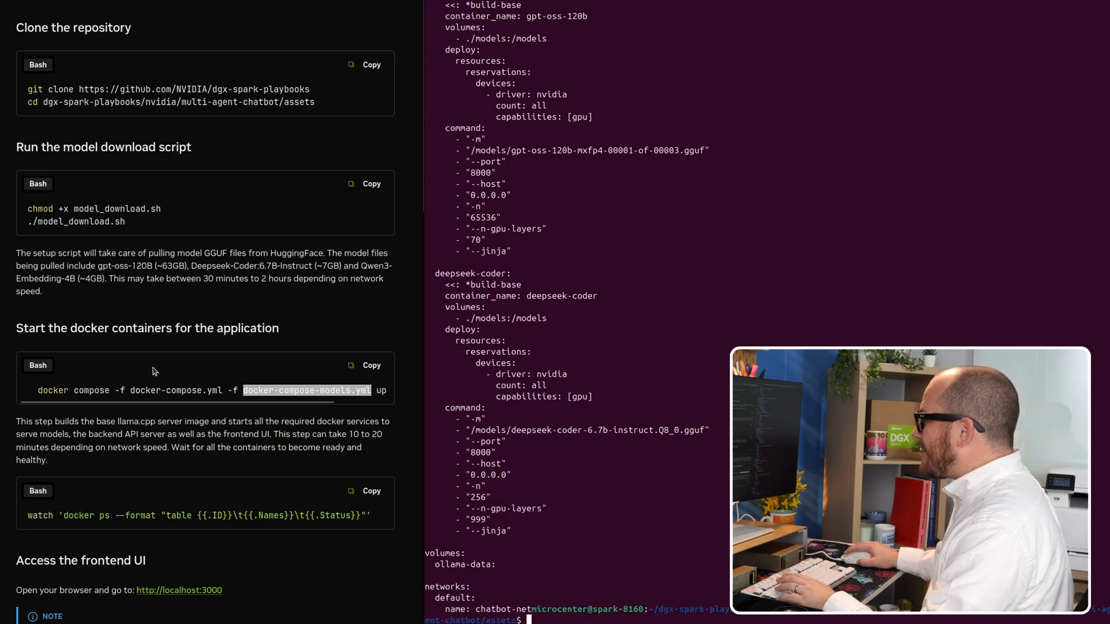
pyautogui.moveTo(133, 391)
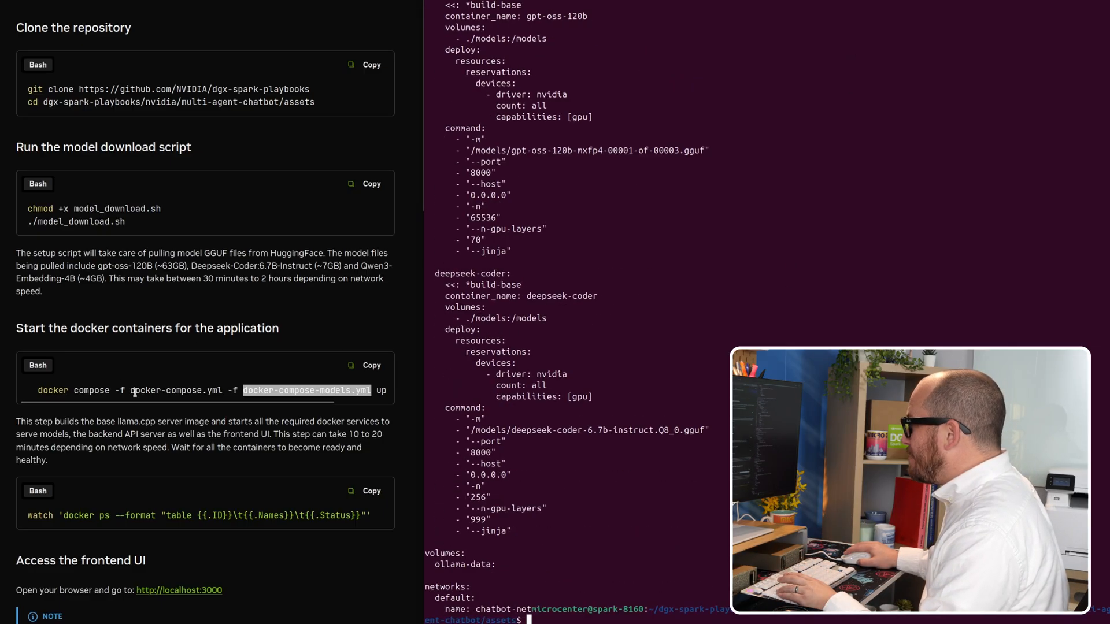
pyautogui.scroll(-3)
pyautogui.write('cat docker-compose.yml')
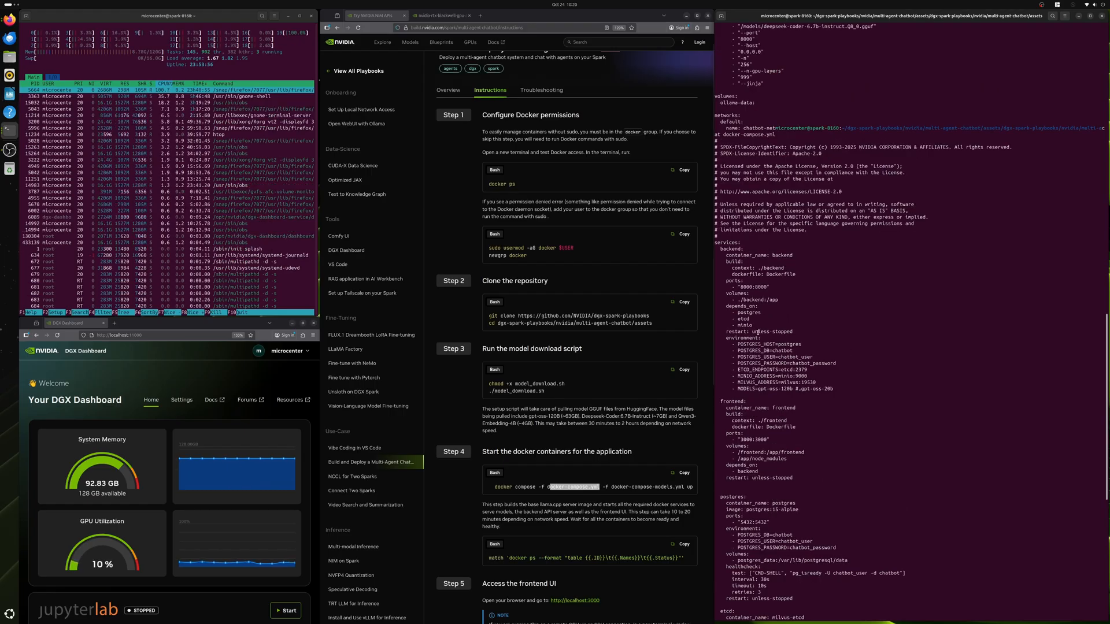
pyautogui.scroll(-3)
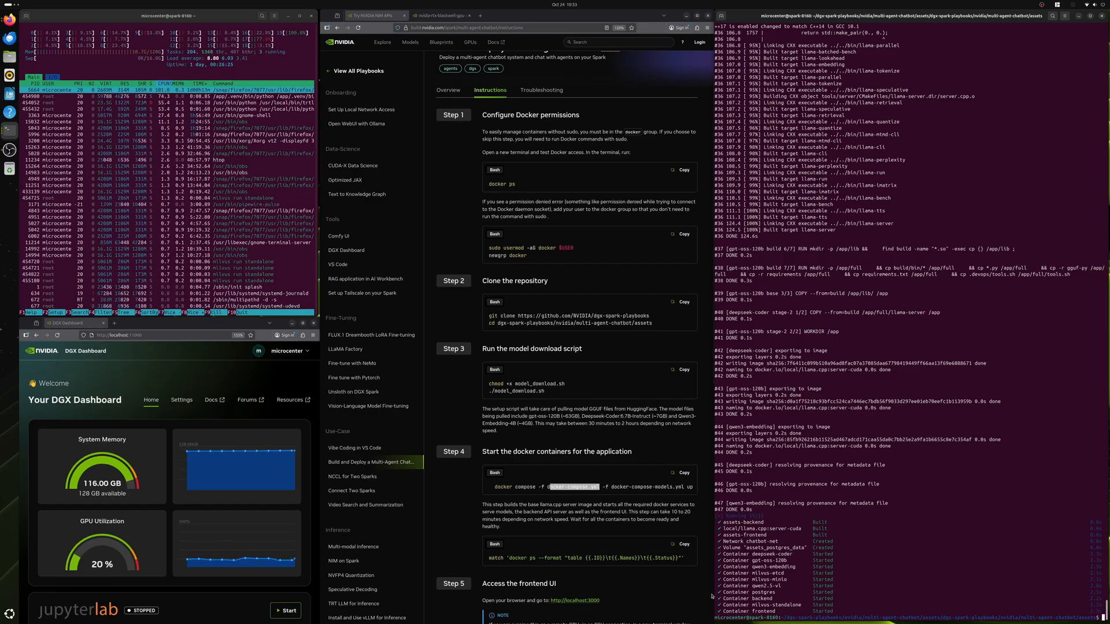
# Run the pasted watch 'docker ps --format ...' command to monitor container uptime and health
pyautogui.click(681, 544)
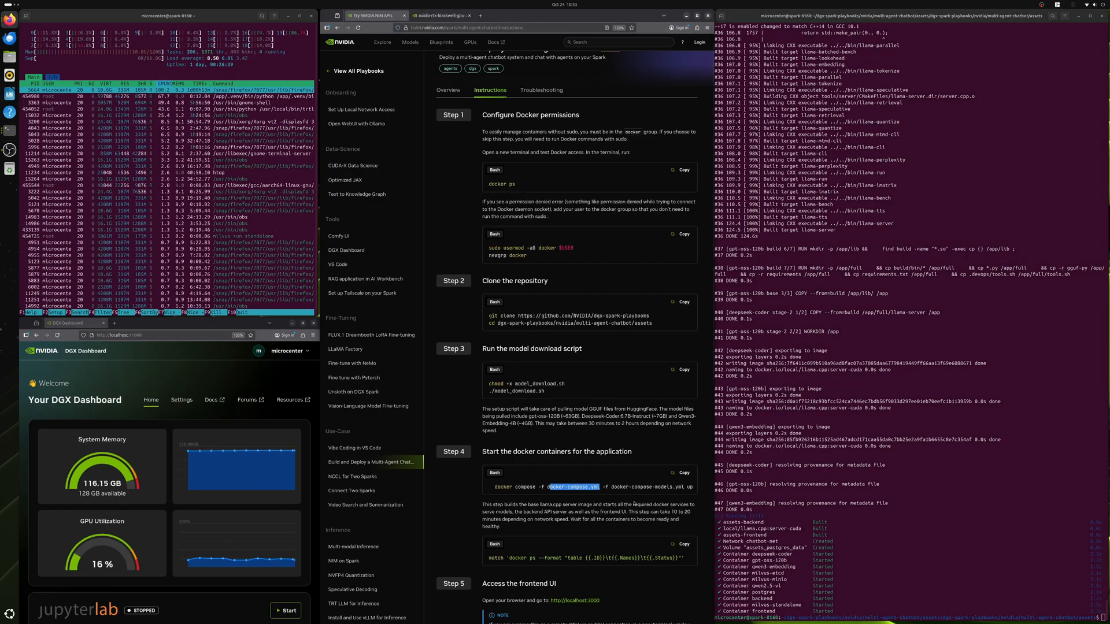
pyautogui.rightClick(920, 531)
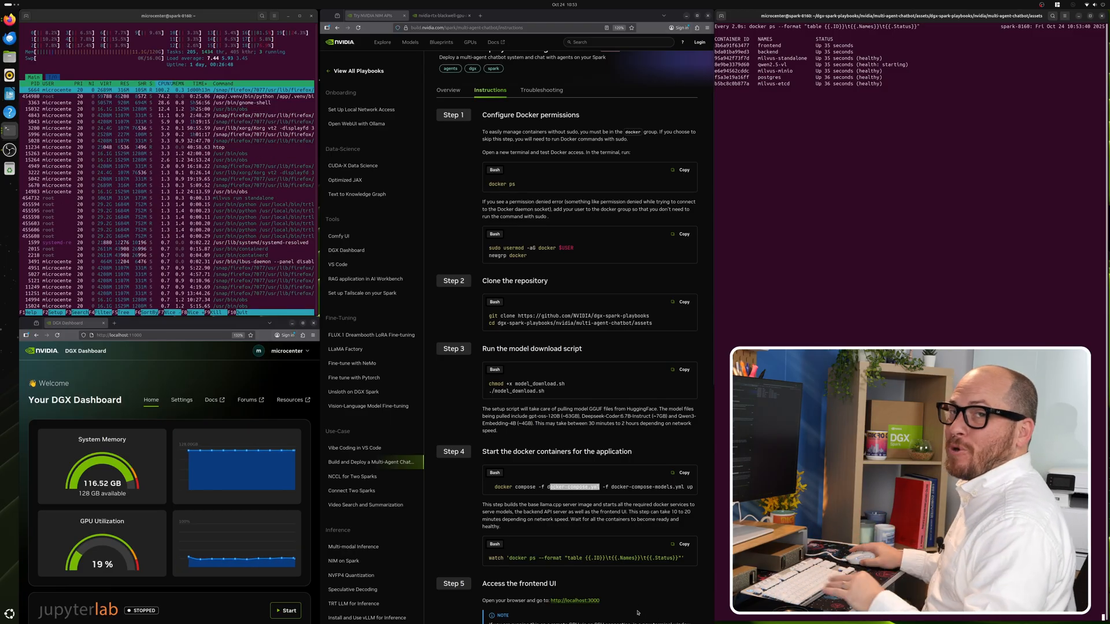
pyautogui.scroll(-3)
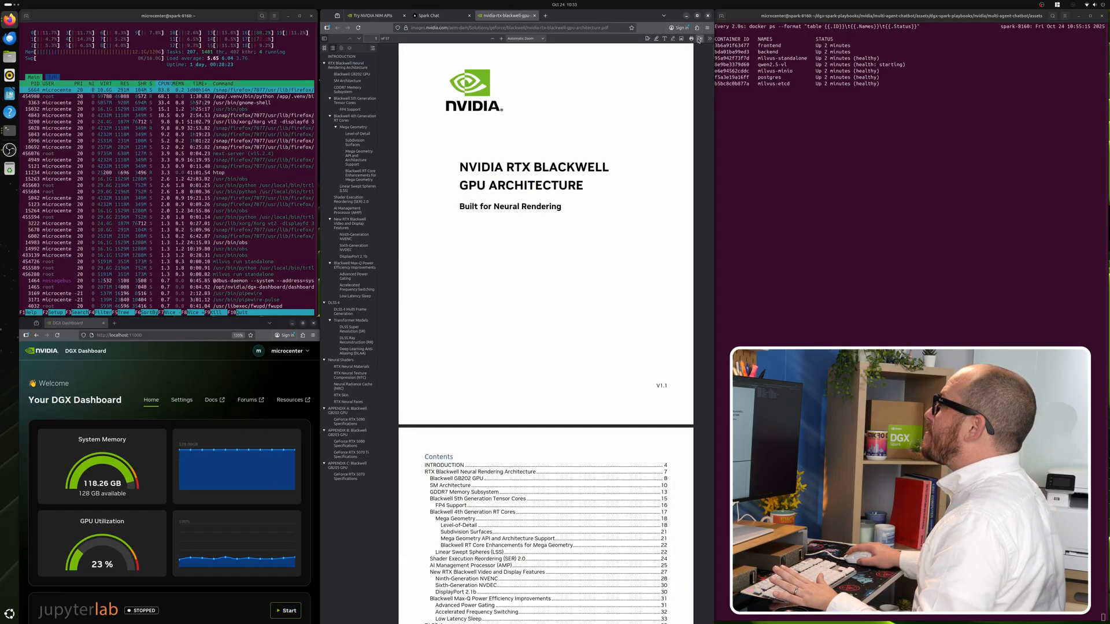
# Download the Blackwell architecture whitepaper PDF from Firefox's viewer and return to Spark Chat
pyautogui.click(694, 38)
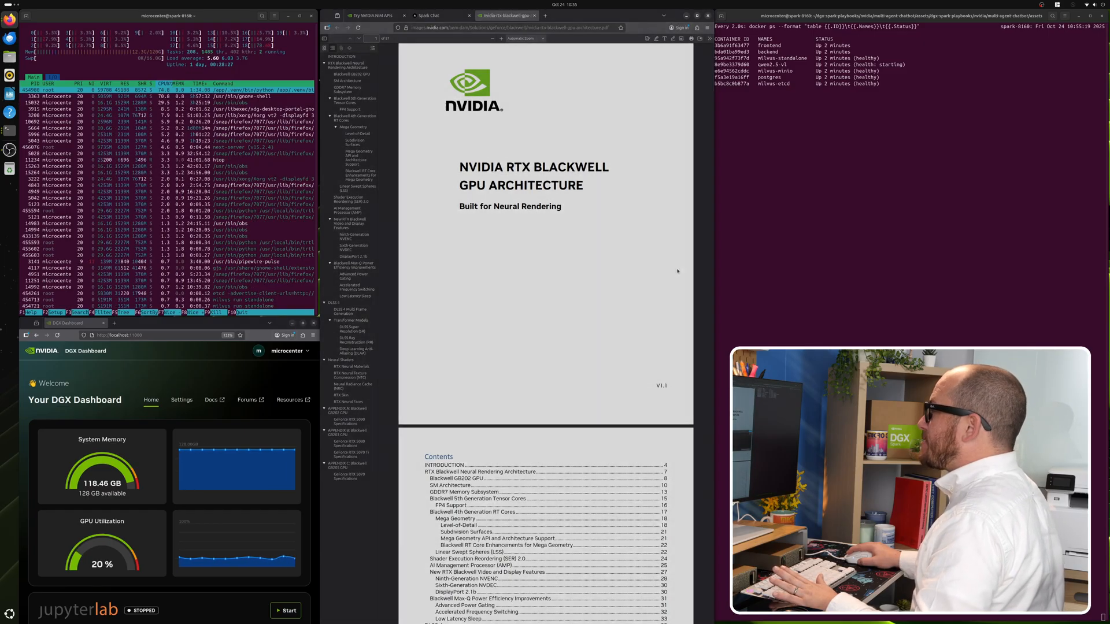
pyautogui.click(437, 15)
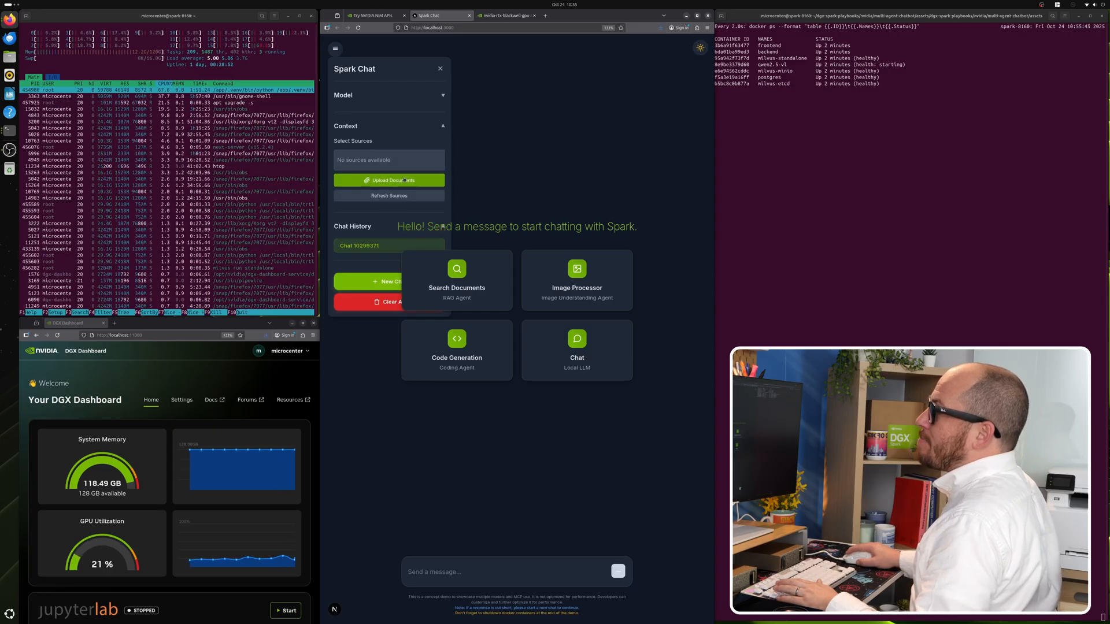
# Upload nvidia-rtx-blackwell-gpu-architecture.pdf and ingest it as a context source
pyautogui.click(388, 180)
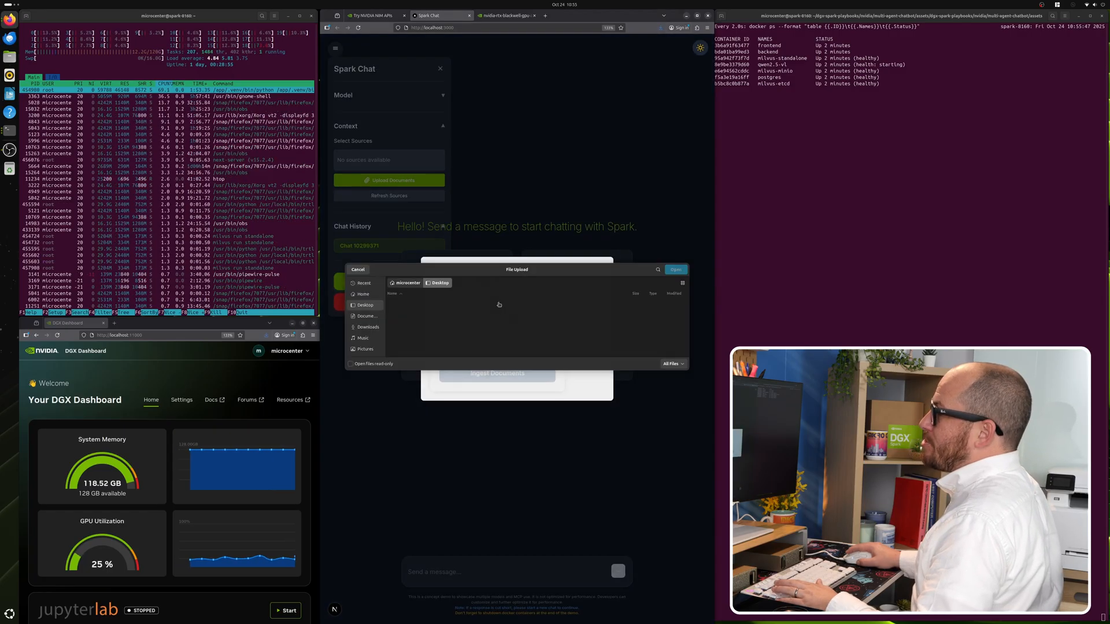
pyautogui.click(676, 269)
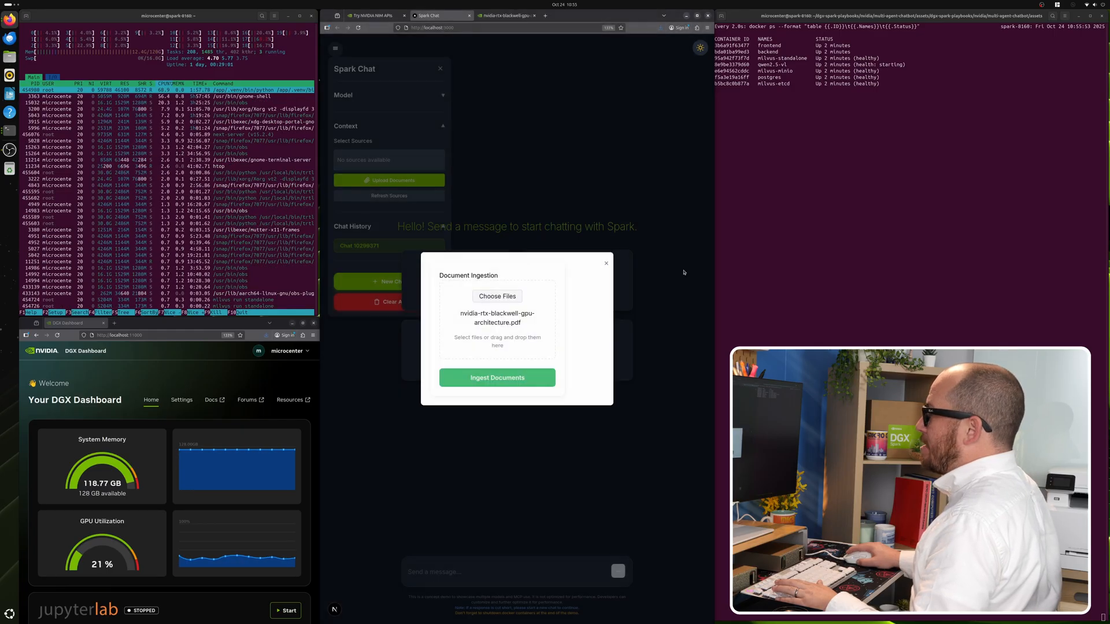
pyautogui.click(498, 377)
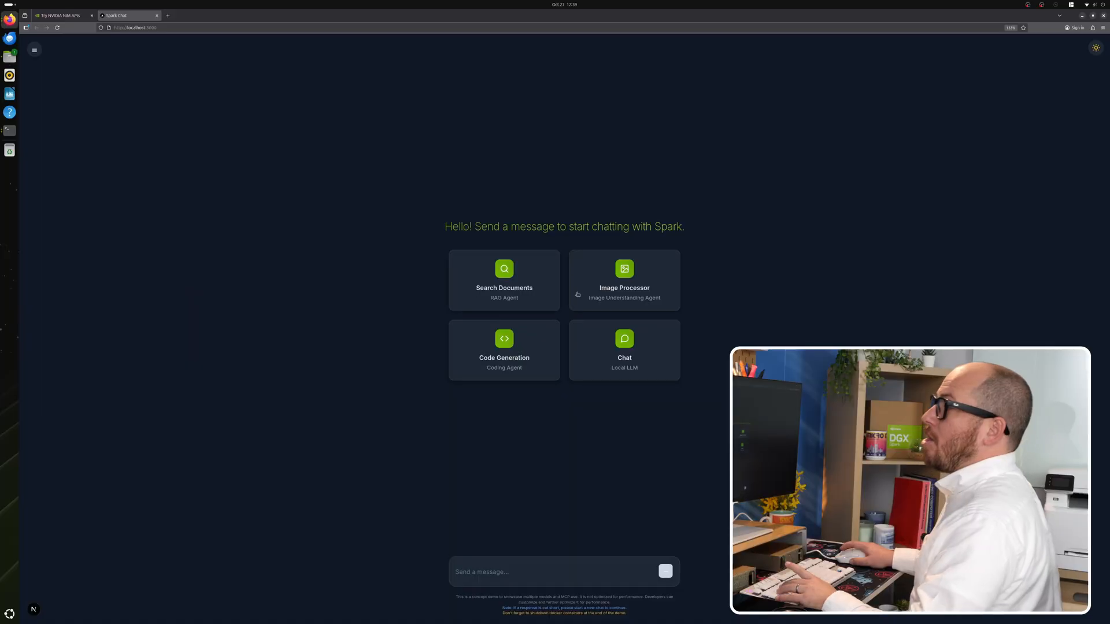
# Ask 'What is the Blackwell GB202 GPU according the whitepaper document i uploaded?' and send it
pyautogui.write('What is the Blackwell GB202 GPU according the whitepaper document i uploaded?')
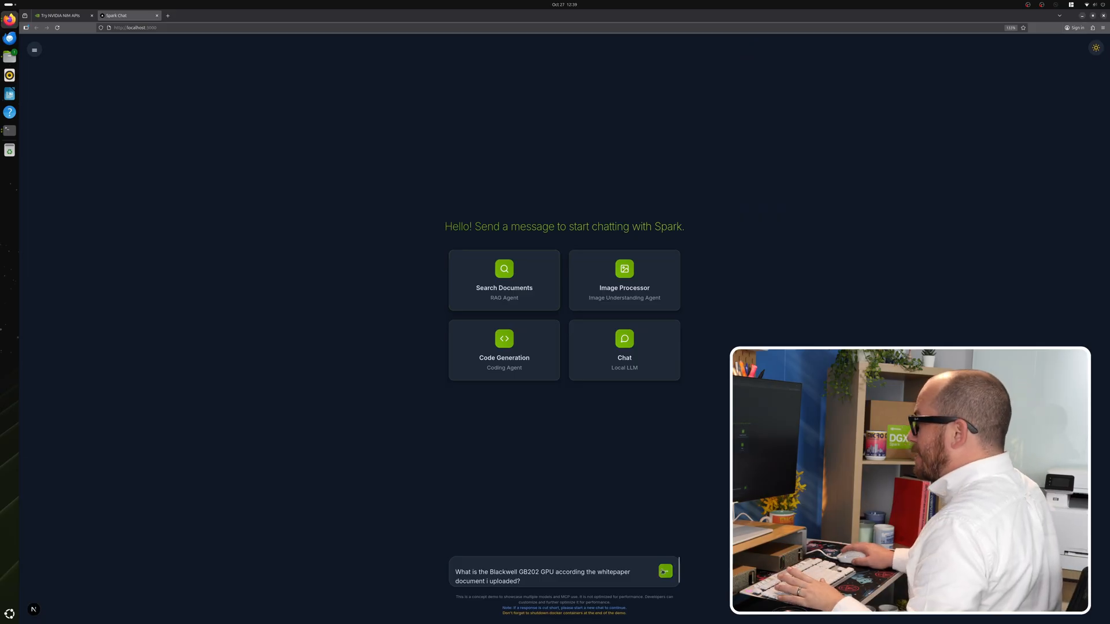
pyautogui.click(665, 571)
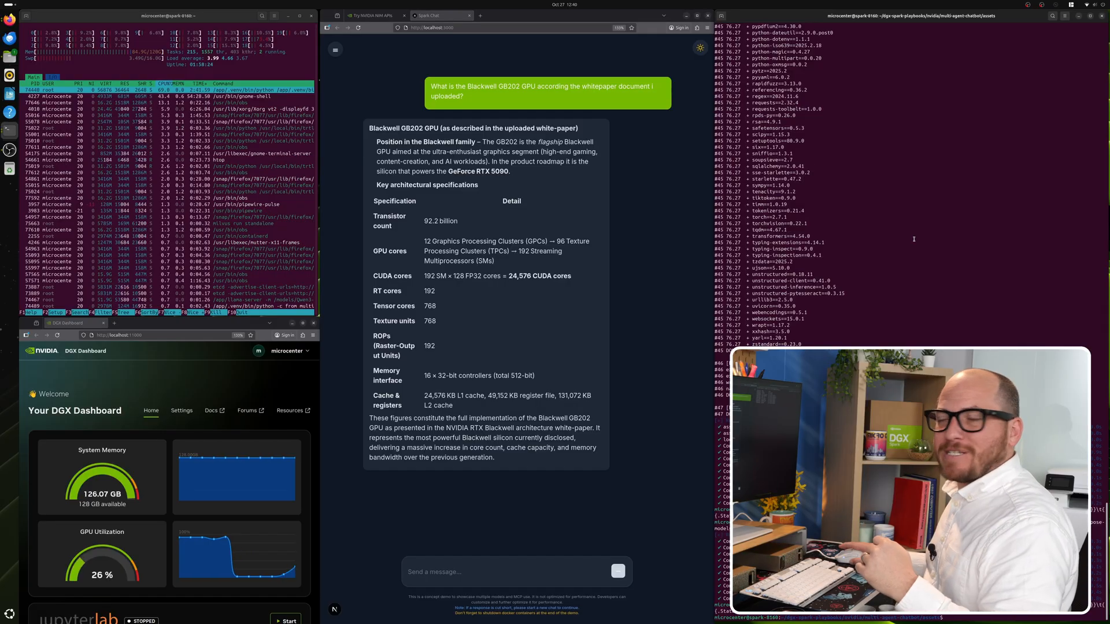
# Start a new chat and send the responsive personal-website request with the palette hex codes
pyautogui.click(336, 50)
pyautogui.write('Can you generate code to develop a responsive personal website for my freelance AI dev business based on my personal brand palette?')
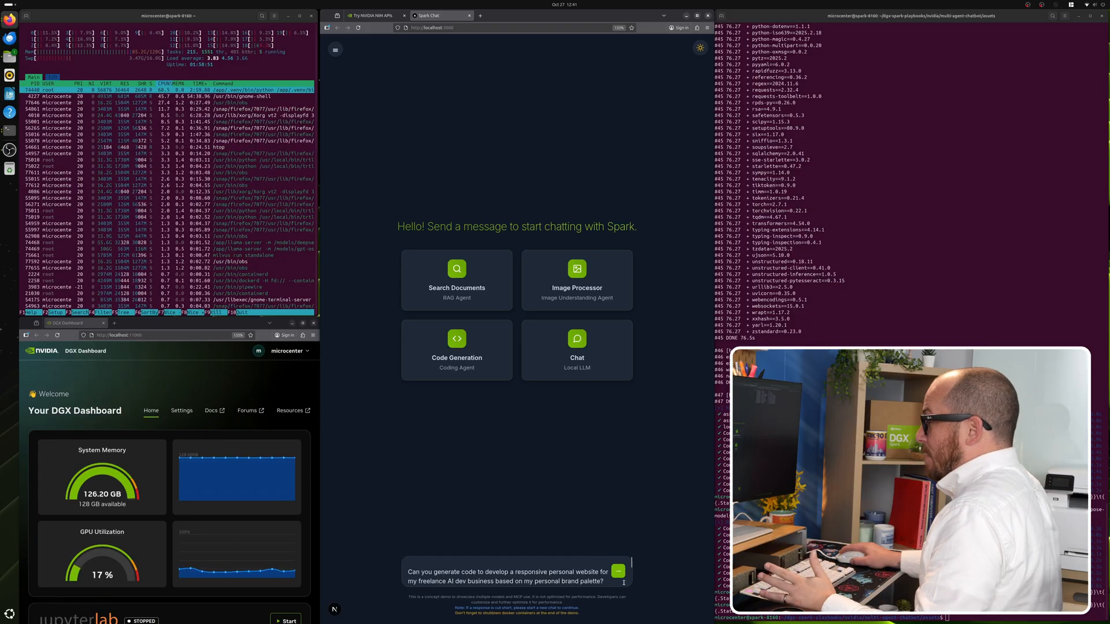
pyautogui.click(618, 572)
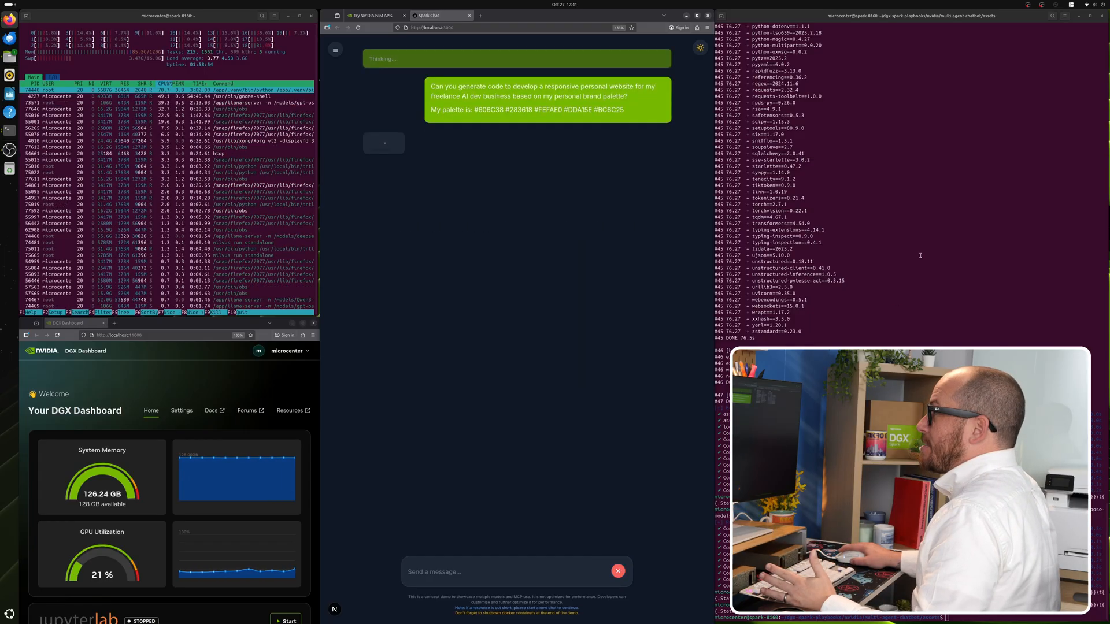